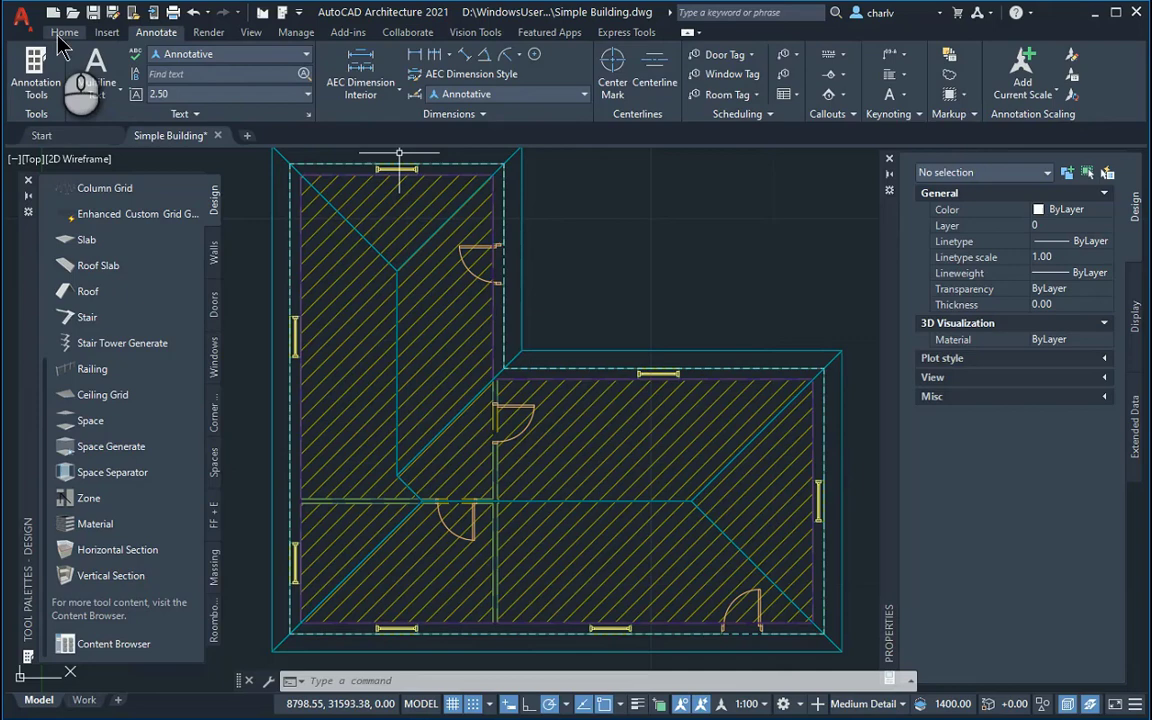
Hide the roof and select the upper-left Entrance space to view its properties
{"action": "left_click", "coordinate": [64, 32]}
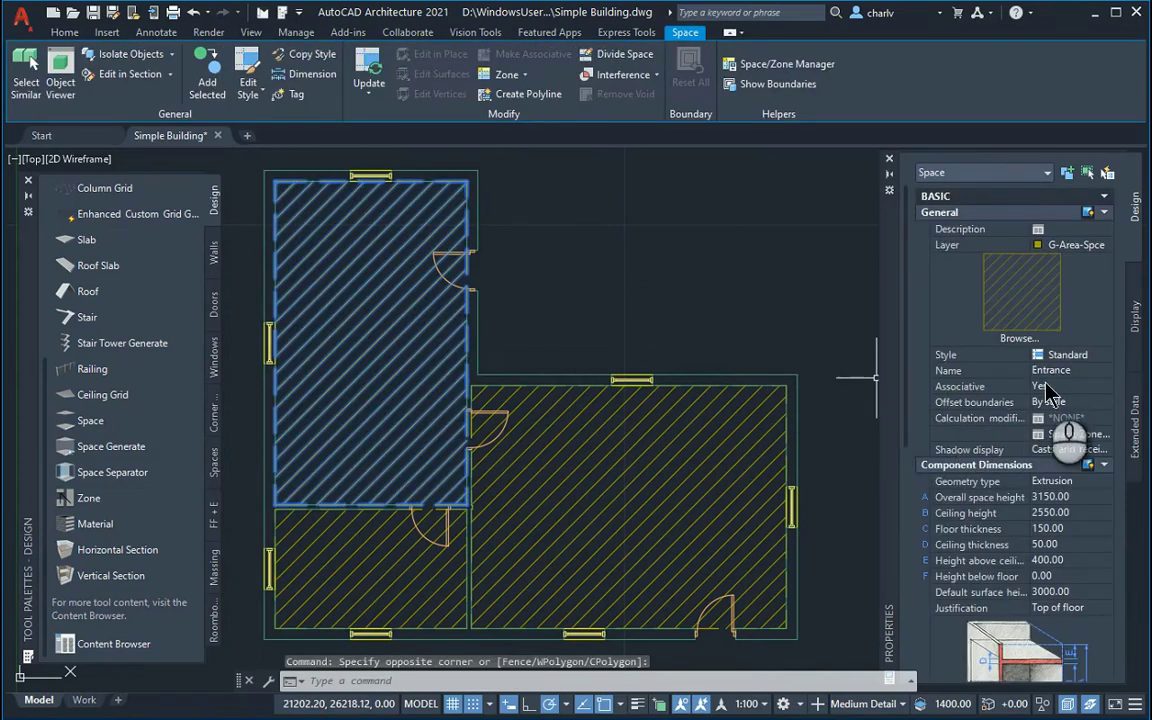
Rename the lower-left space Bathroom and the right-hand space Bedroom in Properties
{"action": "left_click", "coordinate": [1060, 370]}
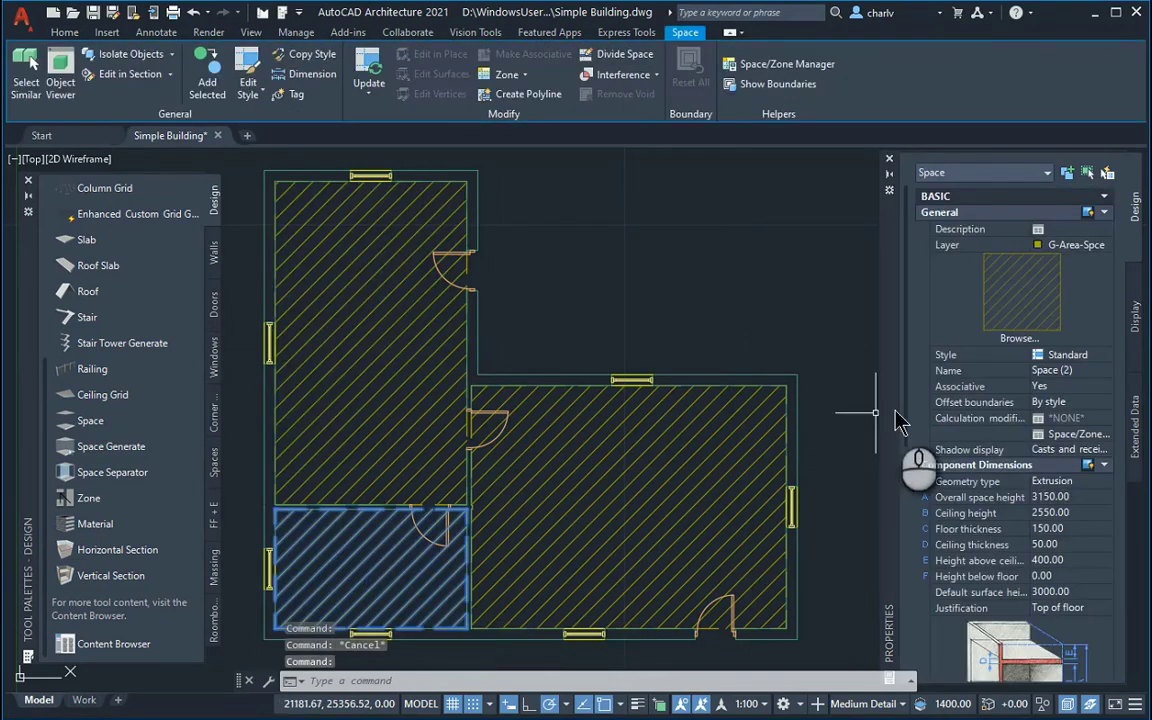
{"action": "left_click", "coordinate": [1053, 370]}
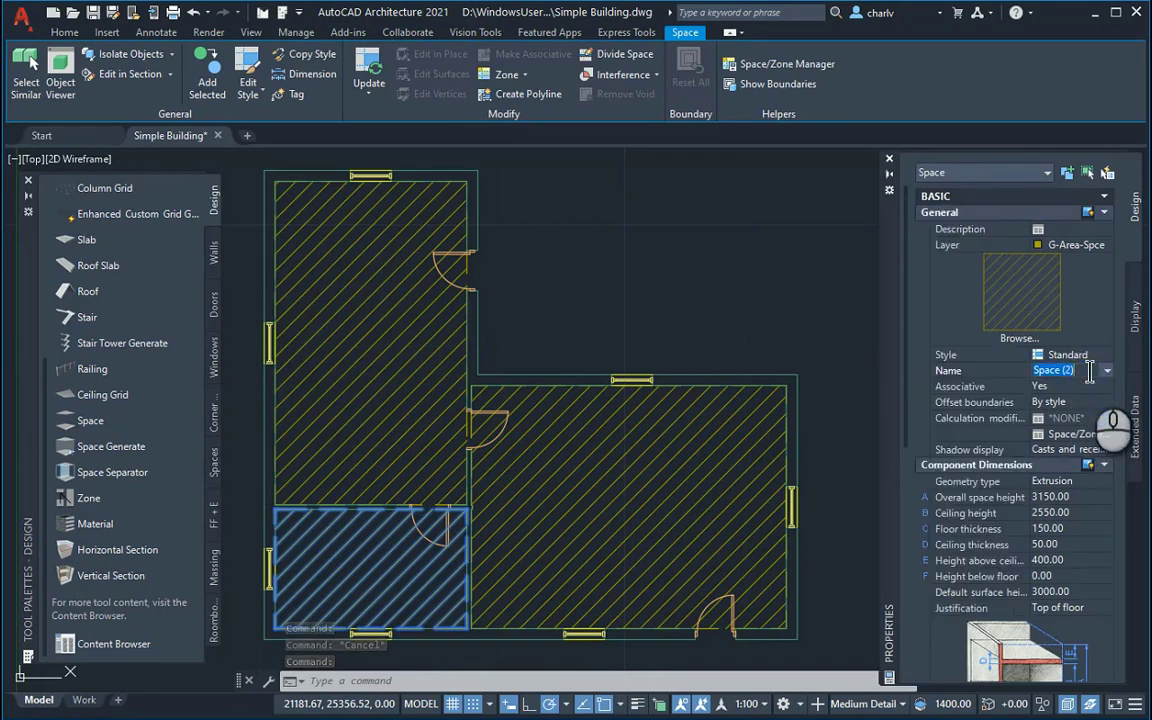
{"action": "type", "text": "Be"}
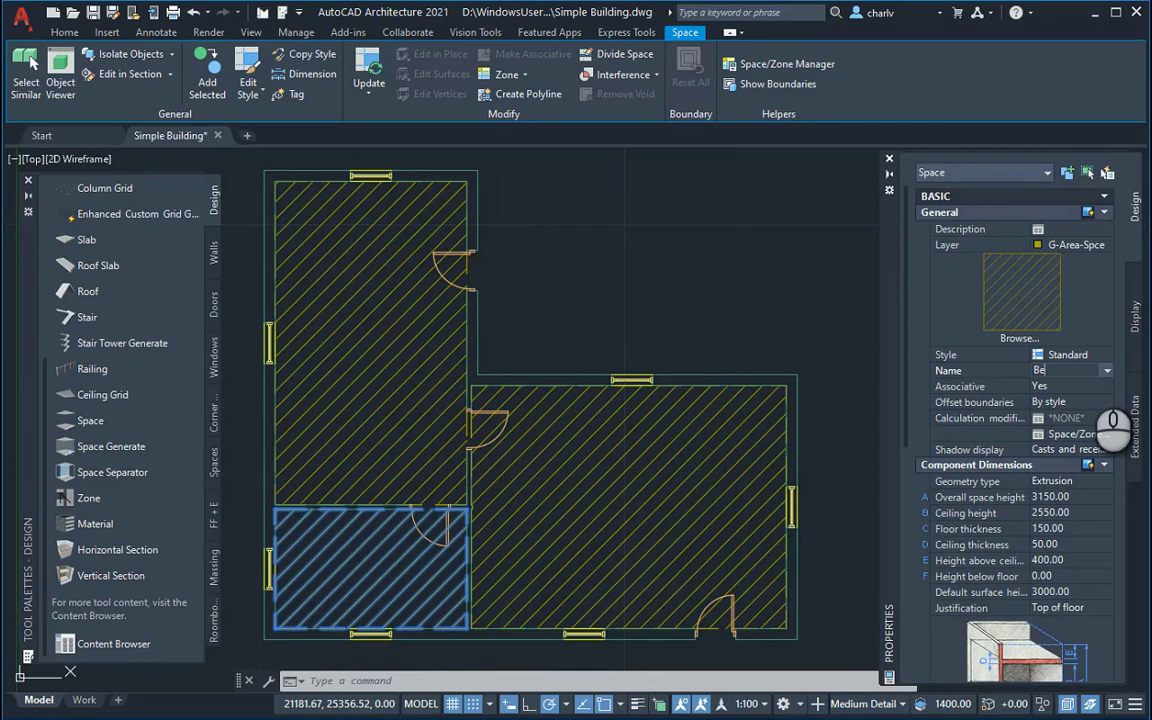
{"action": "type", "text": "thro"}
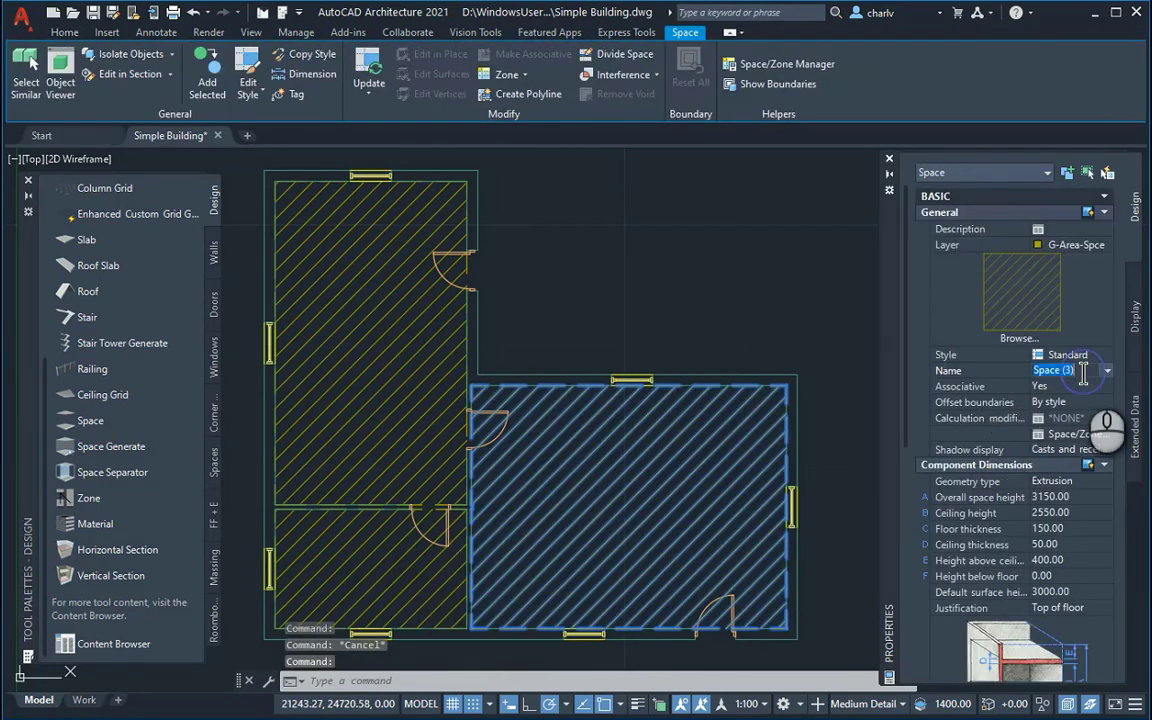
{"action": "type", "text": "Bedroom"}
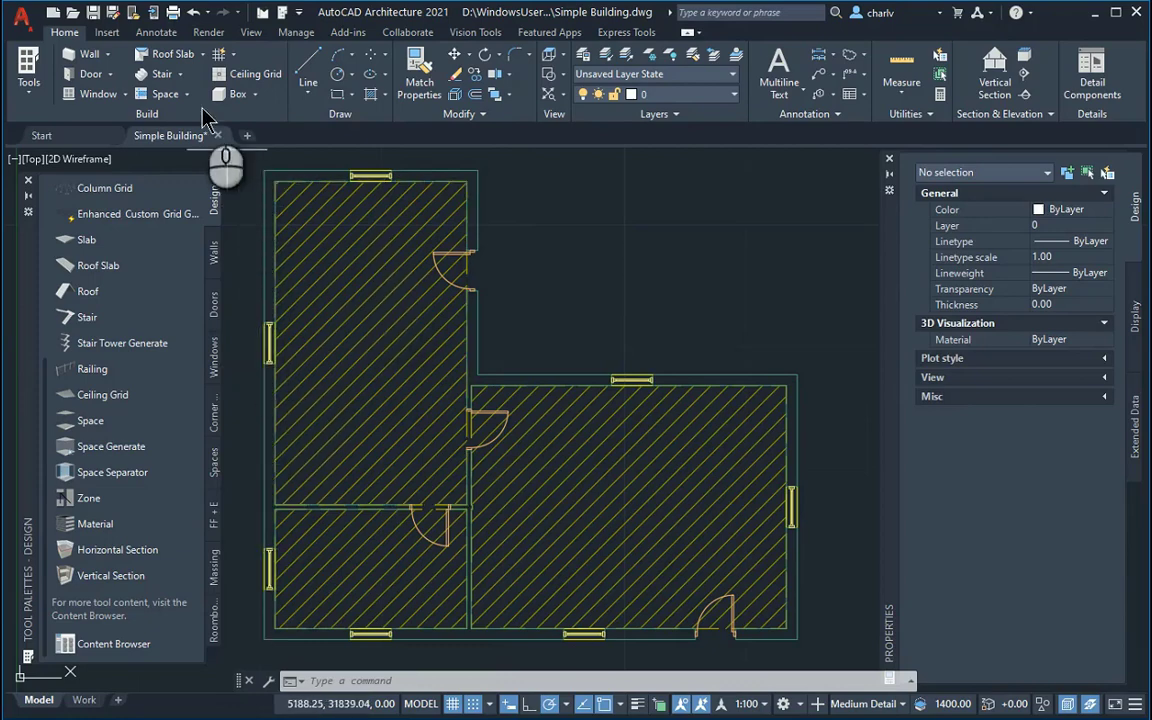
Place Room Tags on the three spaces: Lounge 101, Bathroom 102, Bedroom 103
{"action": "left_click", "coordinate": [155, 32]}
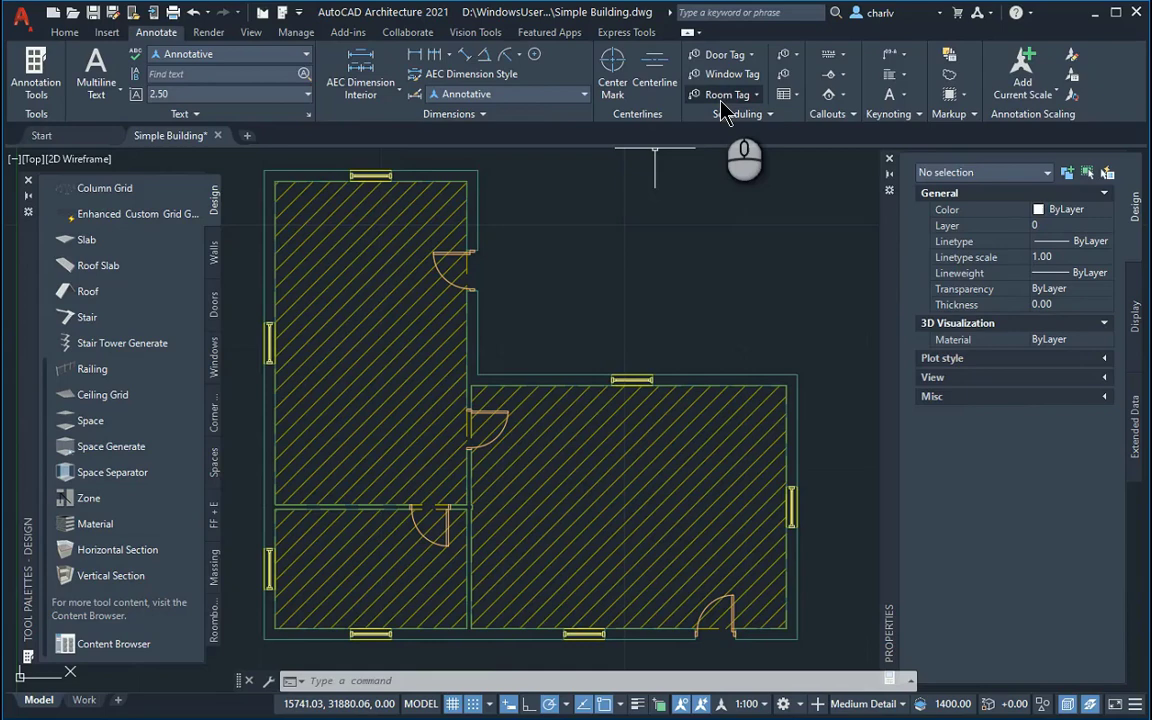
{"action": "left_click", "coordinate": [754, 94]}
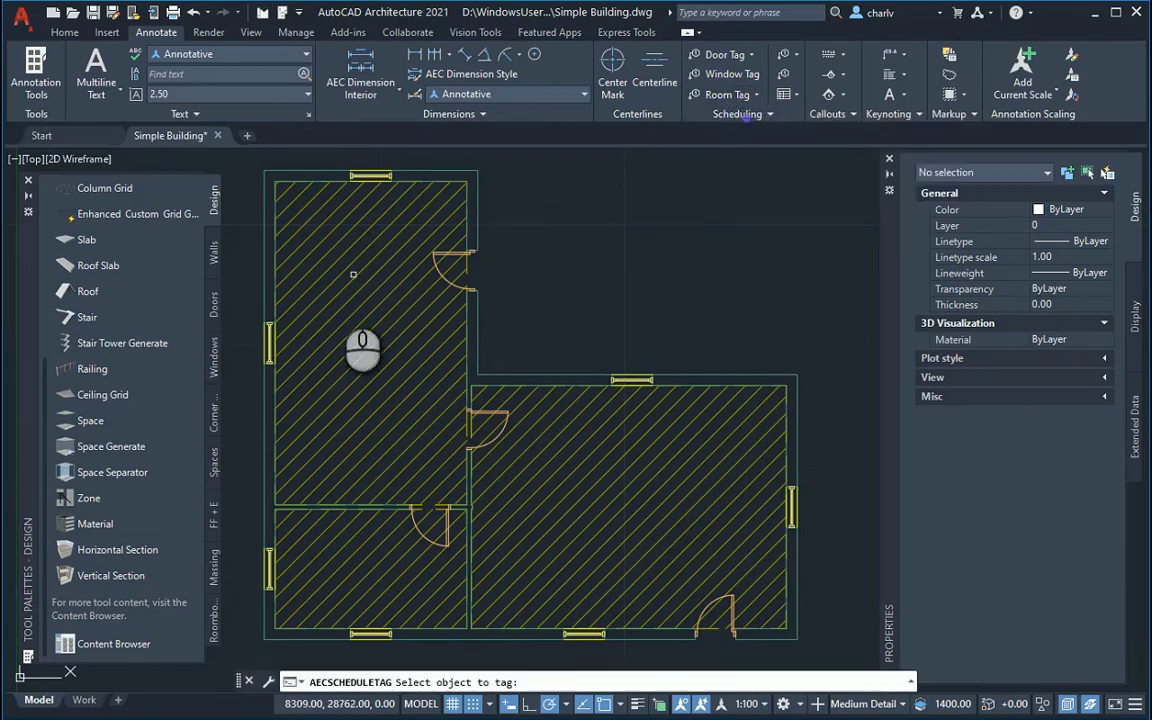
{"action": "left_click", "coordinate": [353, 273]}
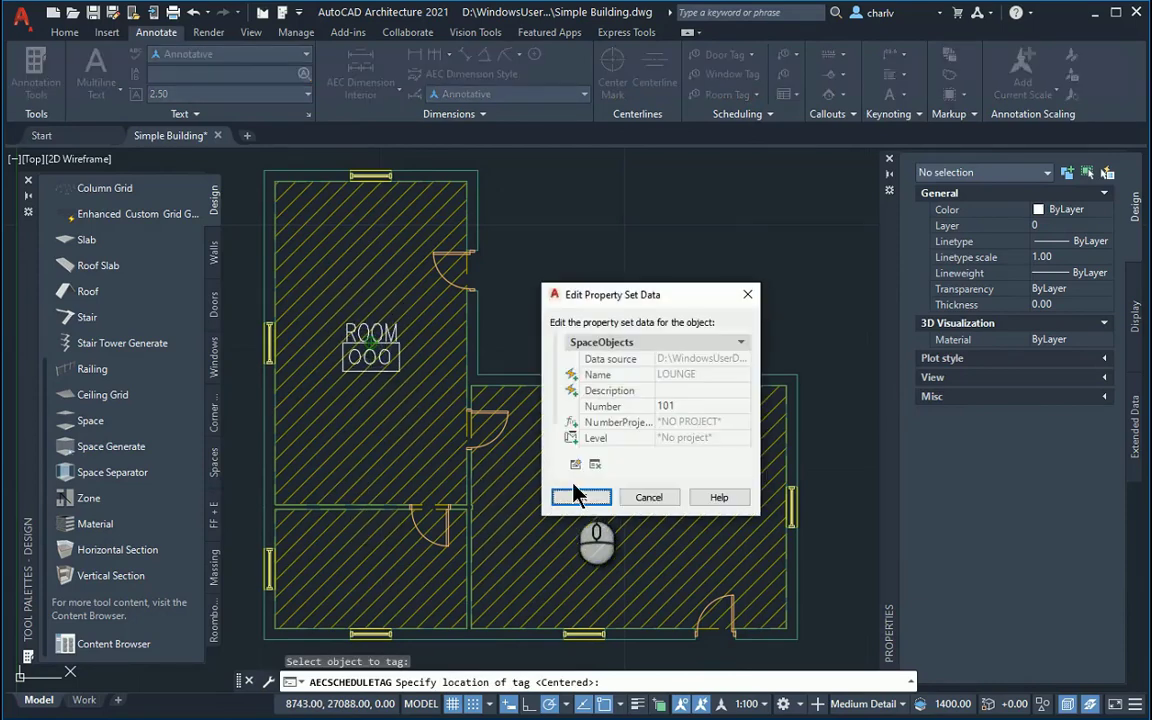
{"action": "left_click", "coordinate": [581, 497]}
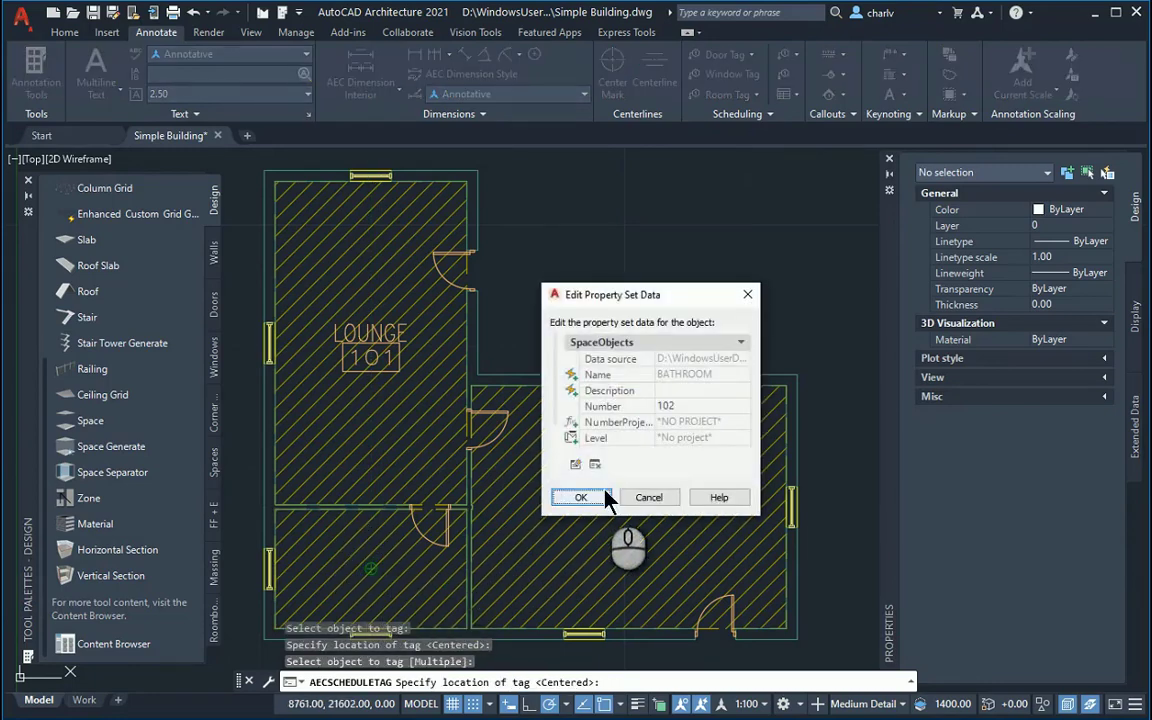
{"action": "left_click", "coordinate": [580, 497]}
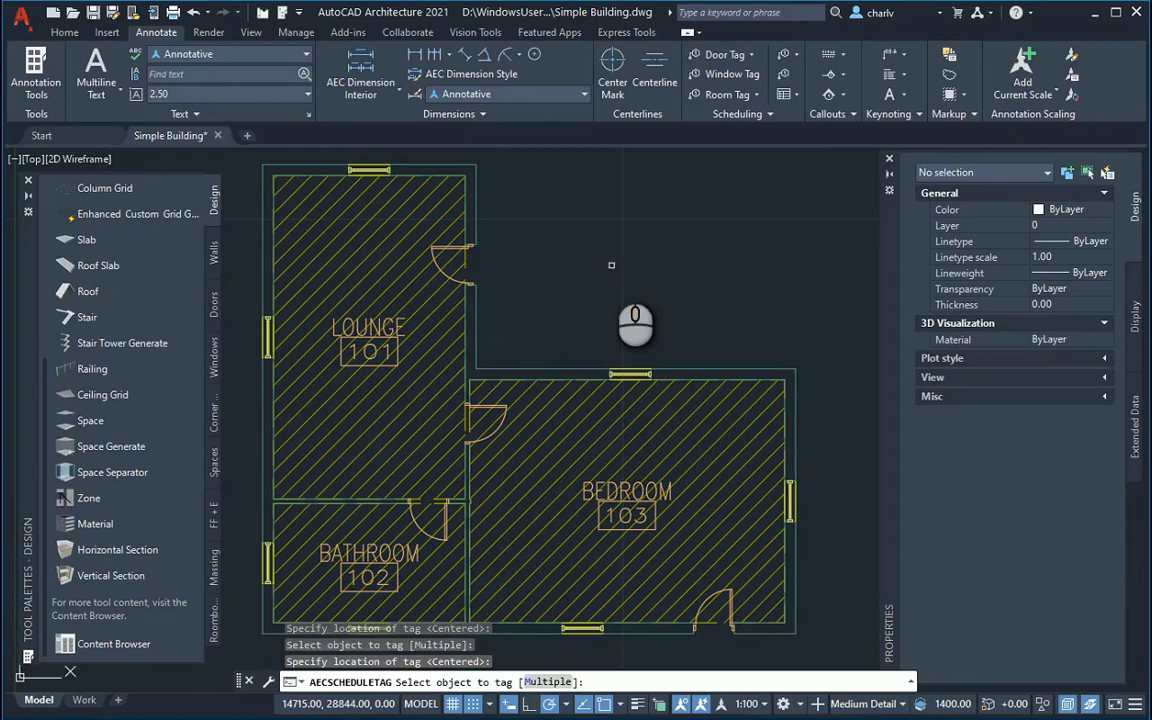
{"action": "key", "text": "Escape"}
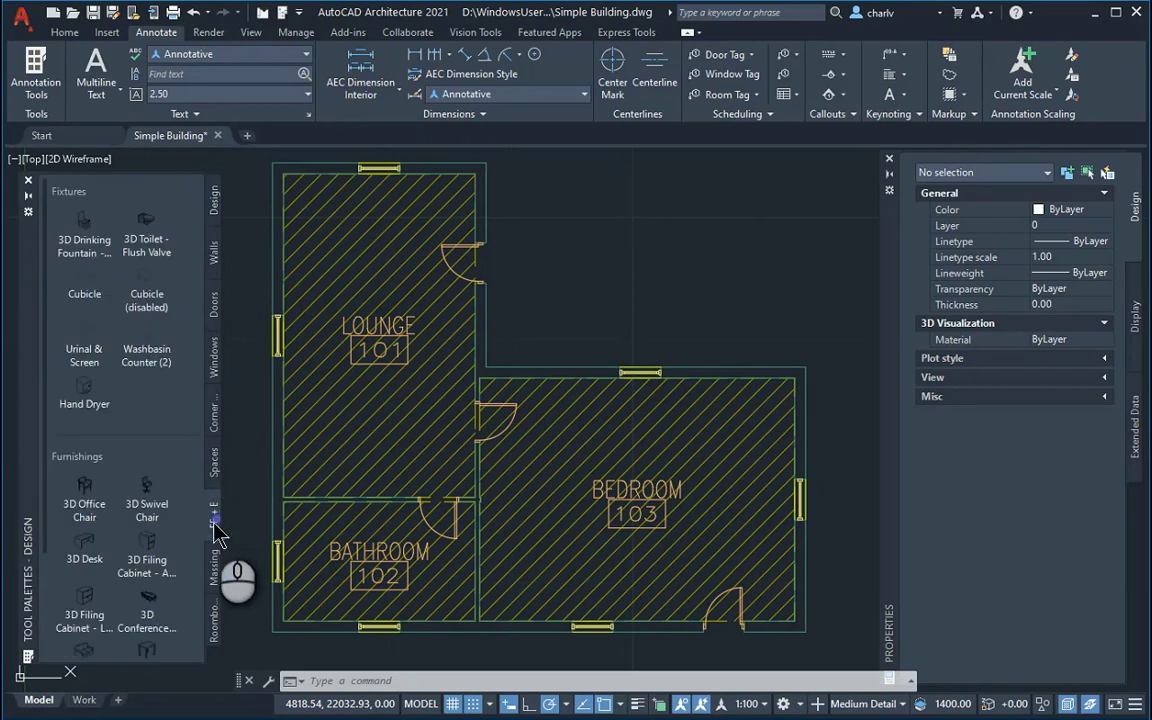
{"action": "mouse_move", "coordinate": [217, 530]}
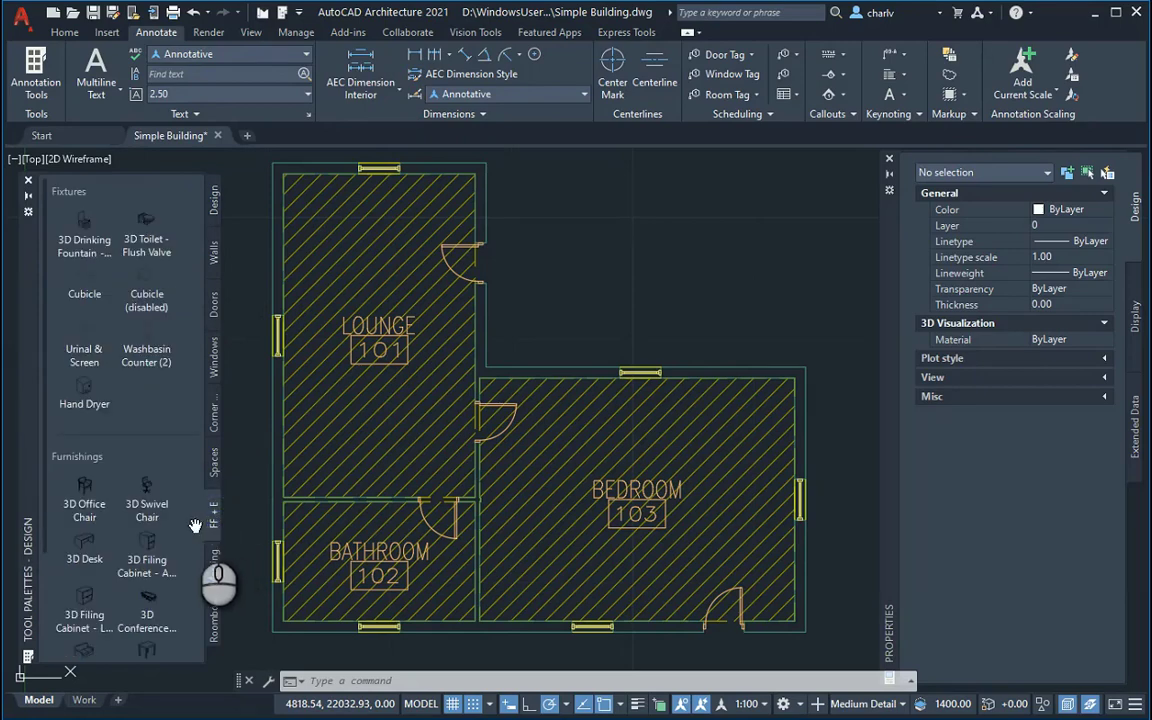
{"action": "mouse_move", "coordinate": [84, 355]}
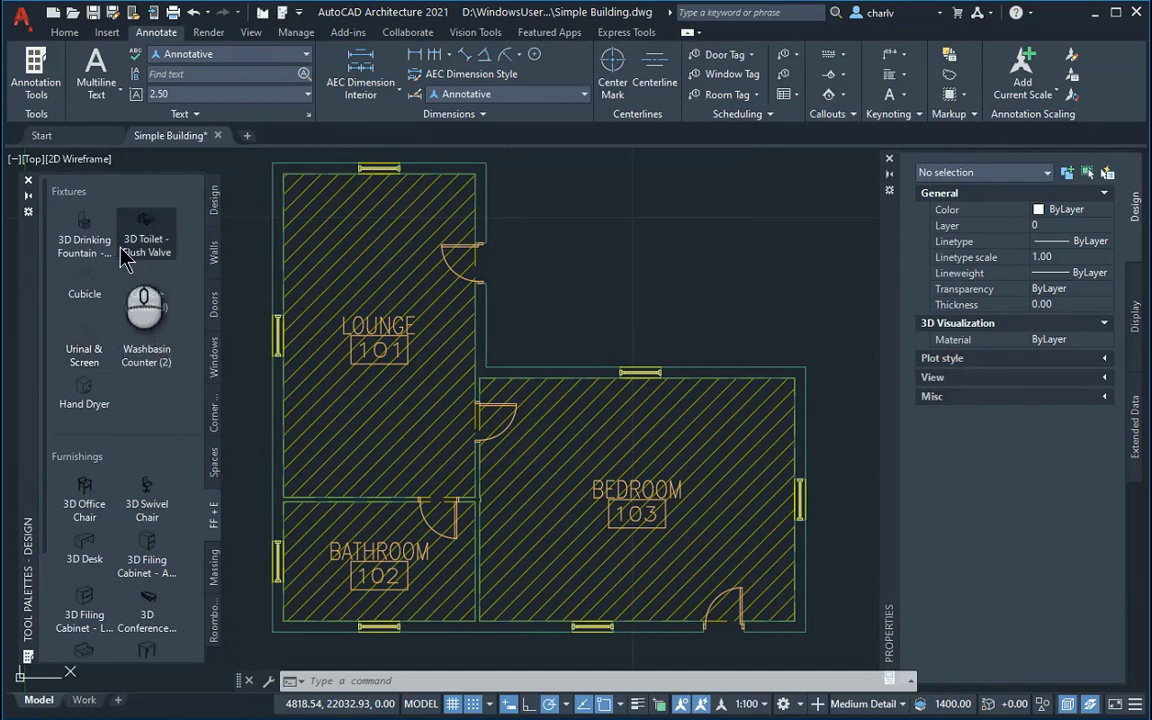
Scroll to the FF+E tool palette showing toilets, washbasins and chairs
{"action": "scroll", "scroll_direction": "down", "scroll_amount": 3}
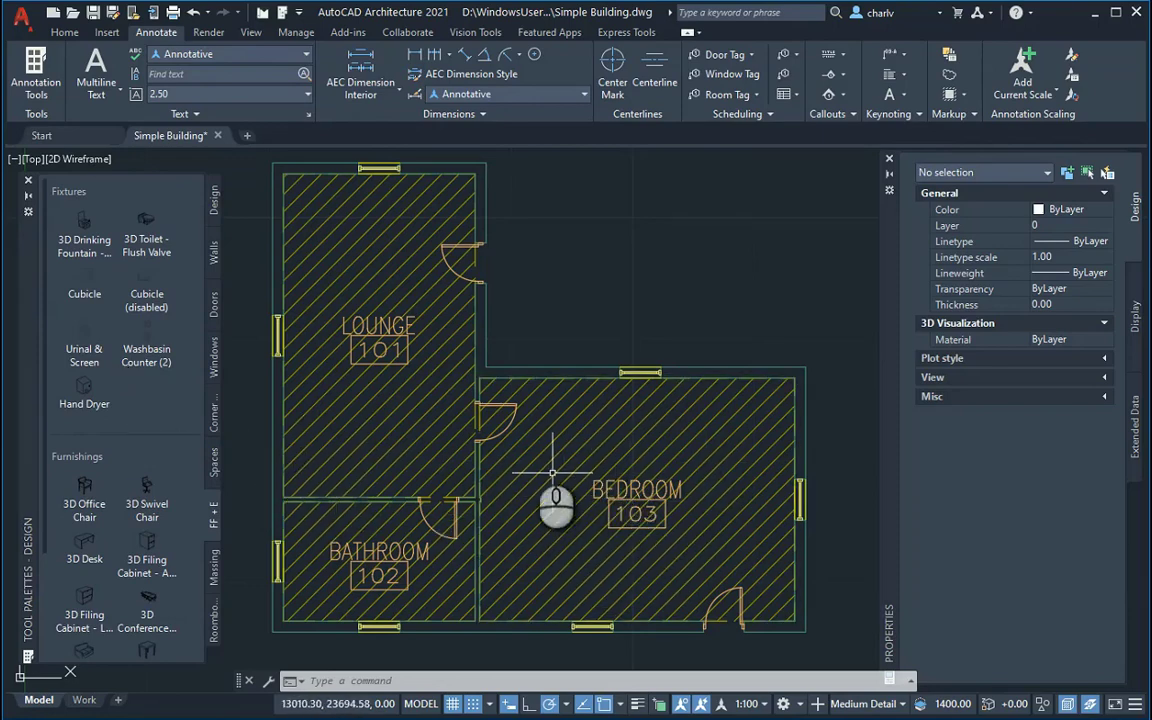
{"action": "mouse_move", "coordinate": [328, 338]}
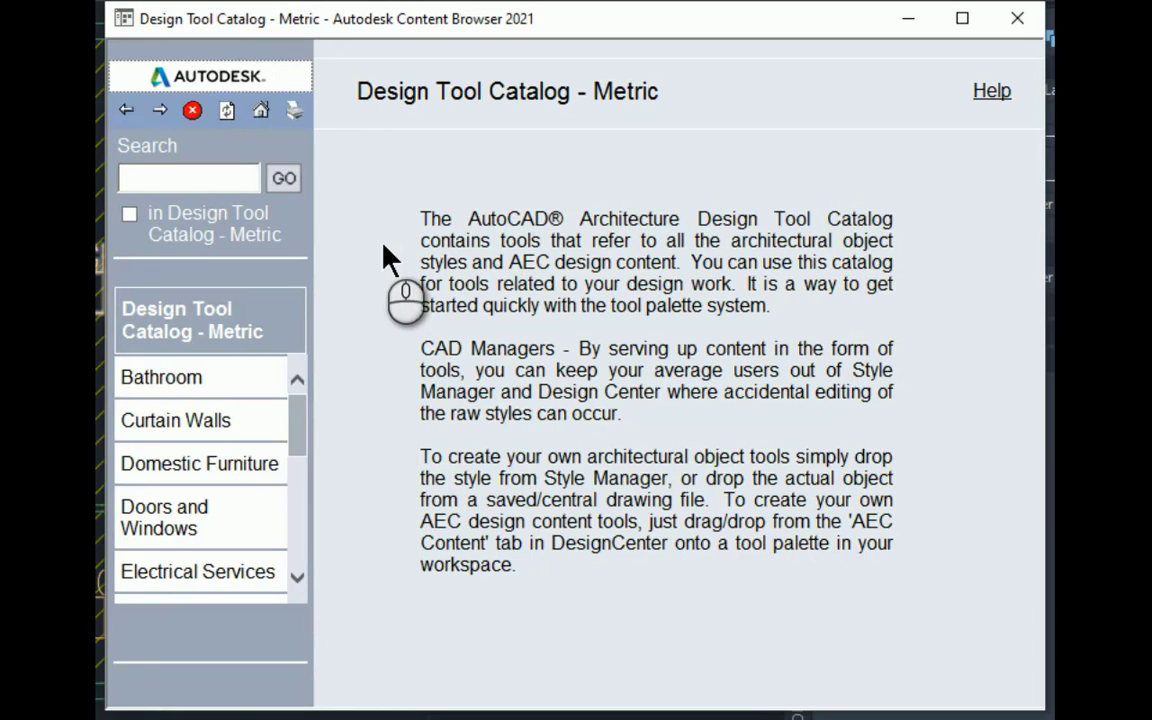
{"action": "mouse_move", "coordinate": [378, 290]}
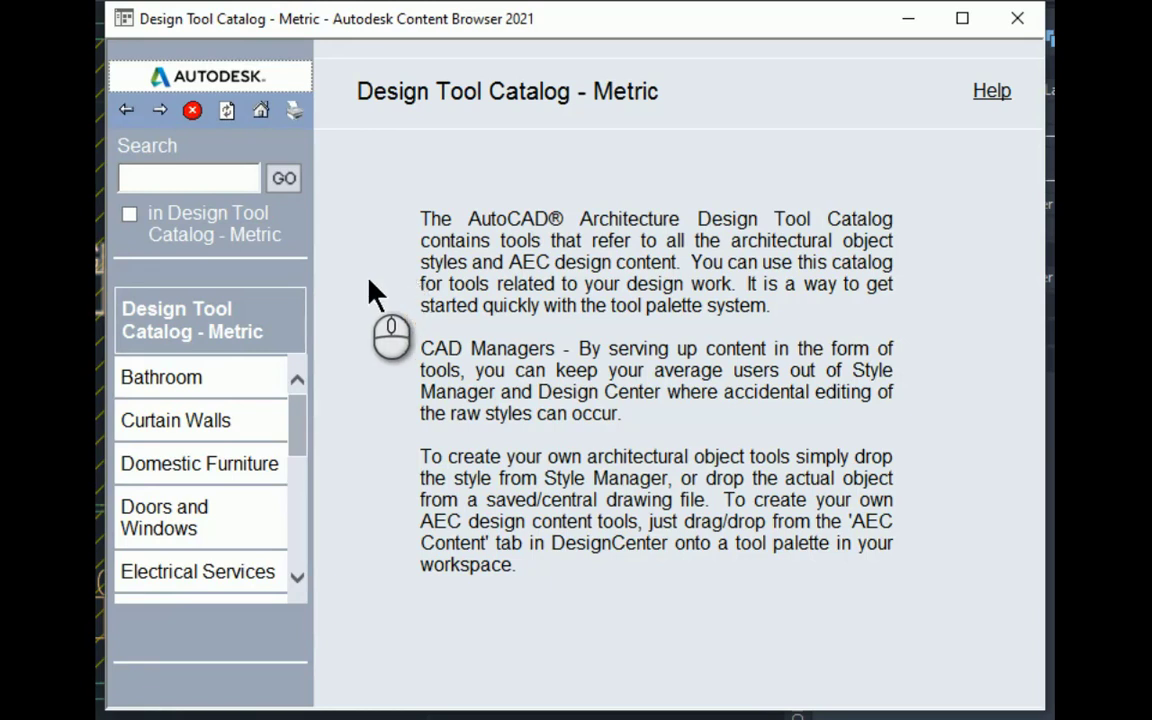
Add the 3D Double Bed from Domestic Furniture > Bedroom to the tool palette
{"action": "left_click", "coordinate": [161, 377]}
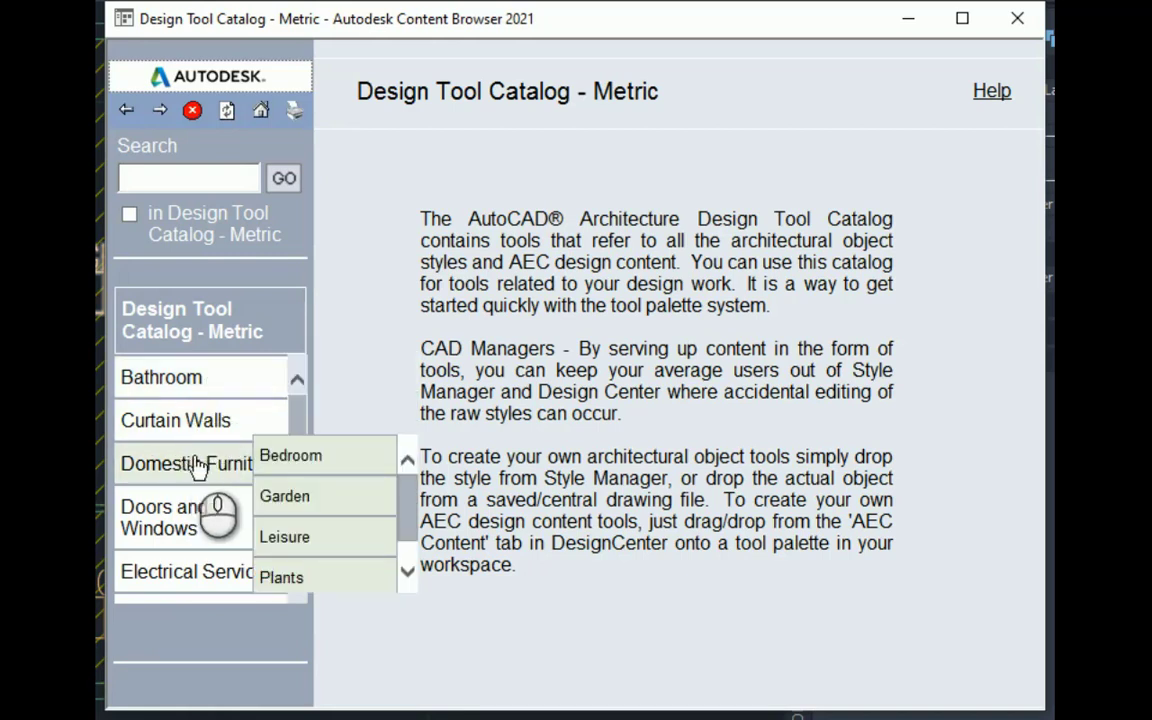
{"action": "left_click", "coordinate": [291, 455]}
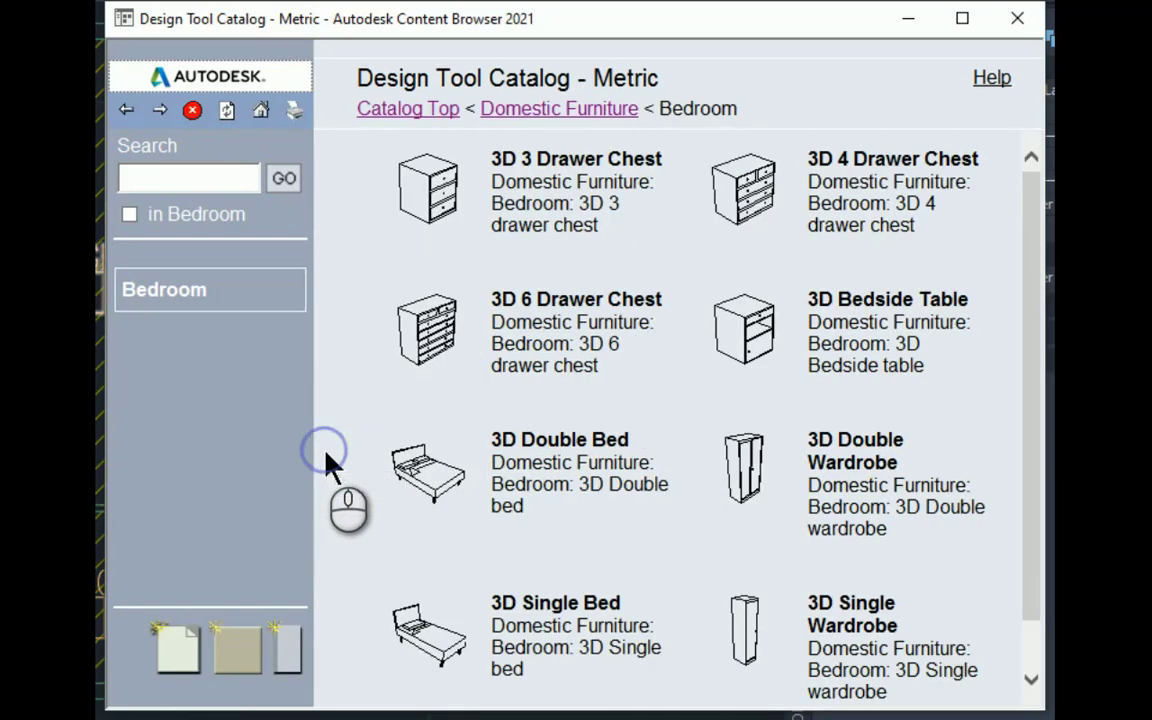
{"action": "right_click", "coordinate": [427, 470]}
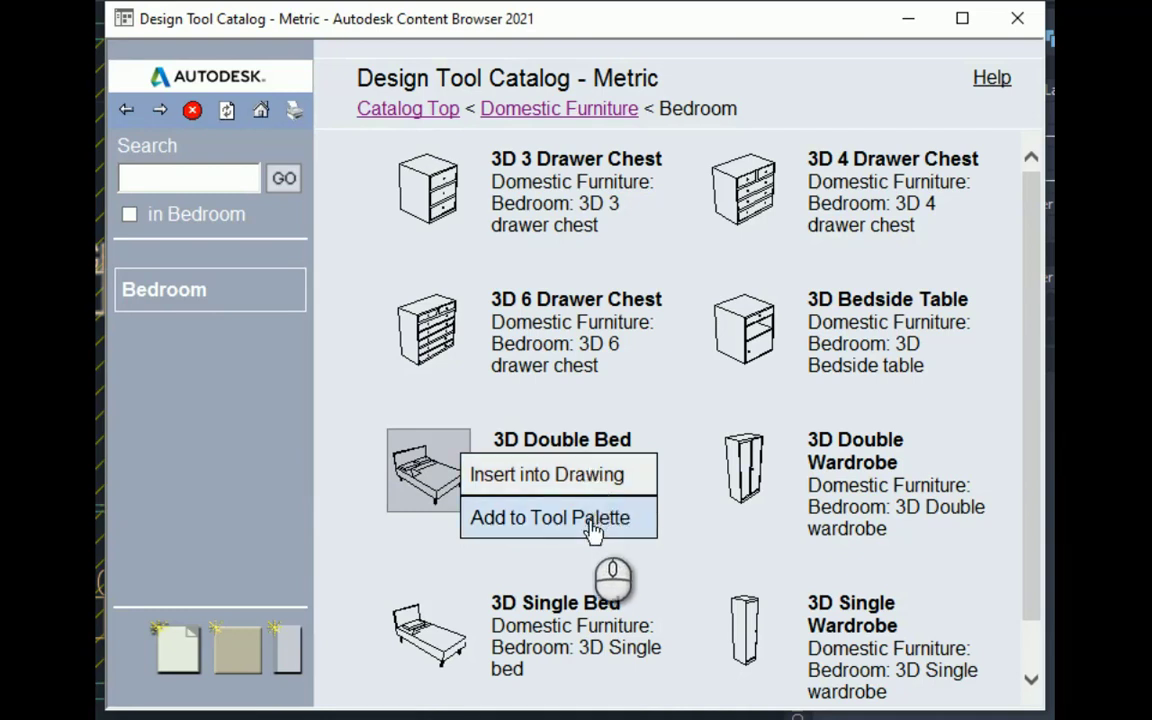
{"action": "left_click", "coordinate": [549, 517]}
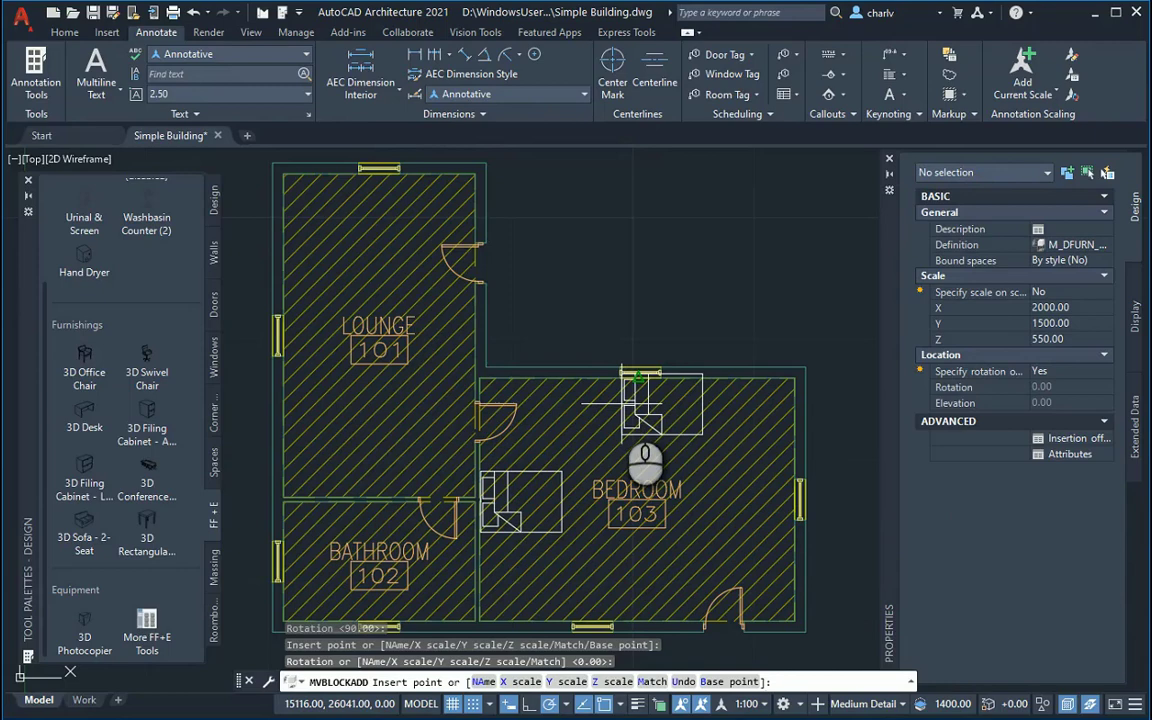
{"action": "mouse_move", "coordinate": [608, 462]}
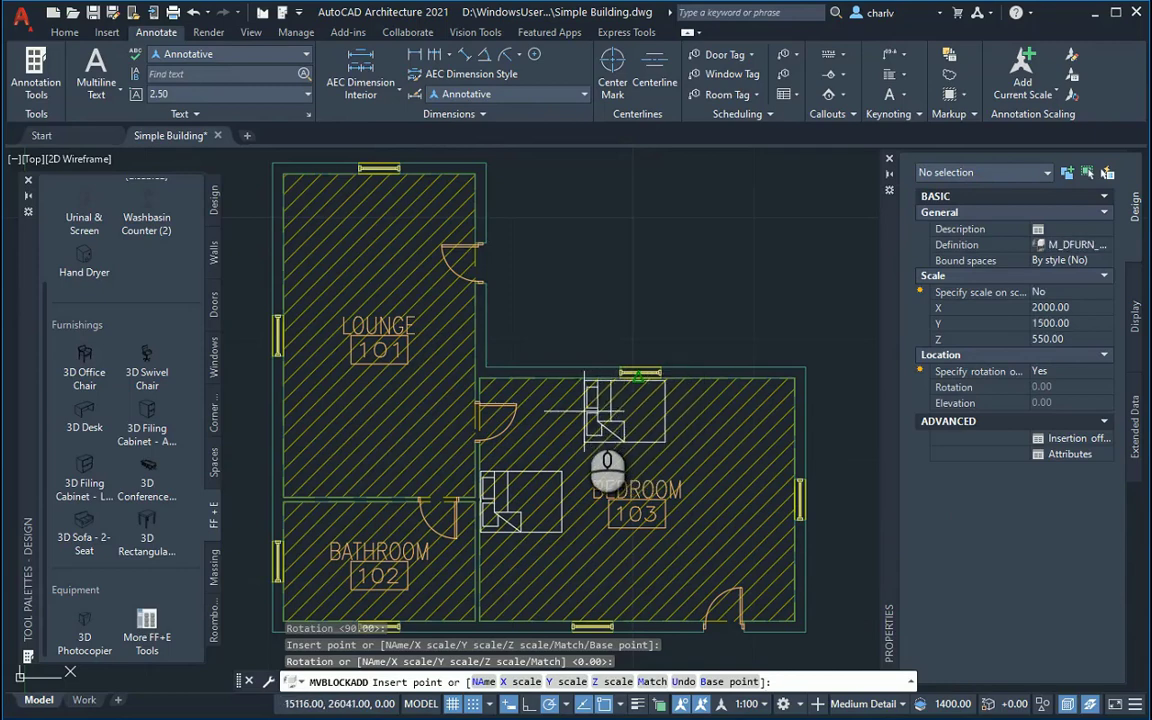
Finish placing the double bed in Bedroom 103 and reopen the Content Browser
{"action": "key", "text": "Escape"}
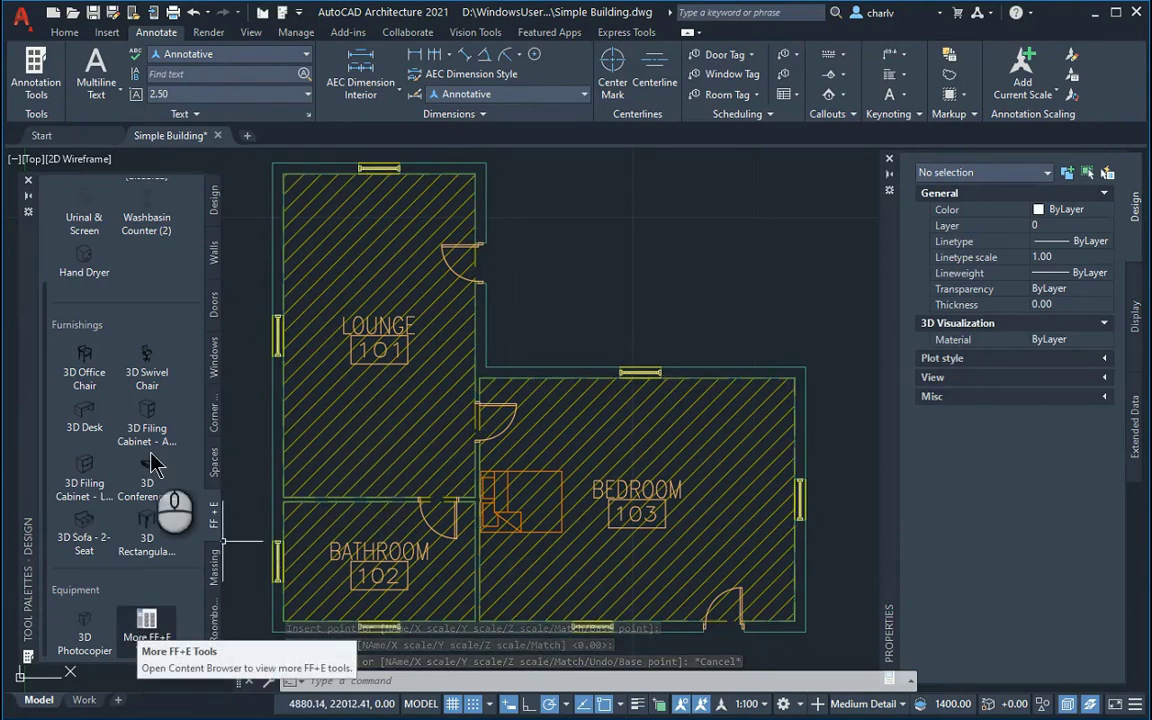
{"action": "left_click", "coordinate": [64, 32]}
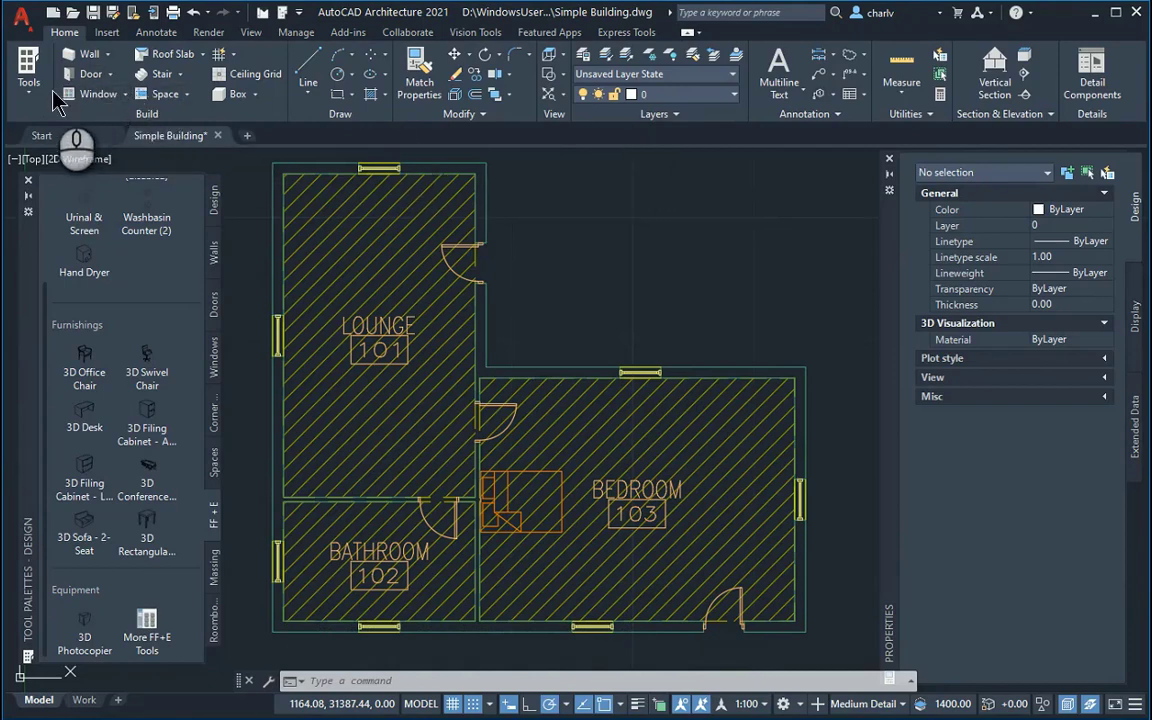
{"action": "left_click", "coordinate": [107, 32]}
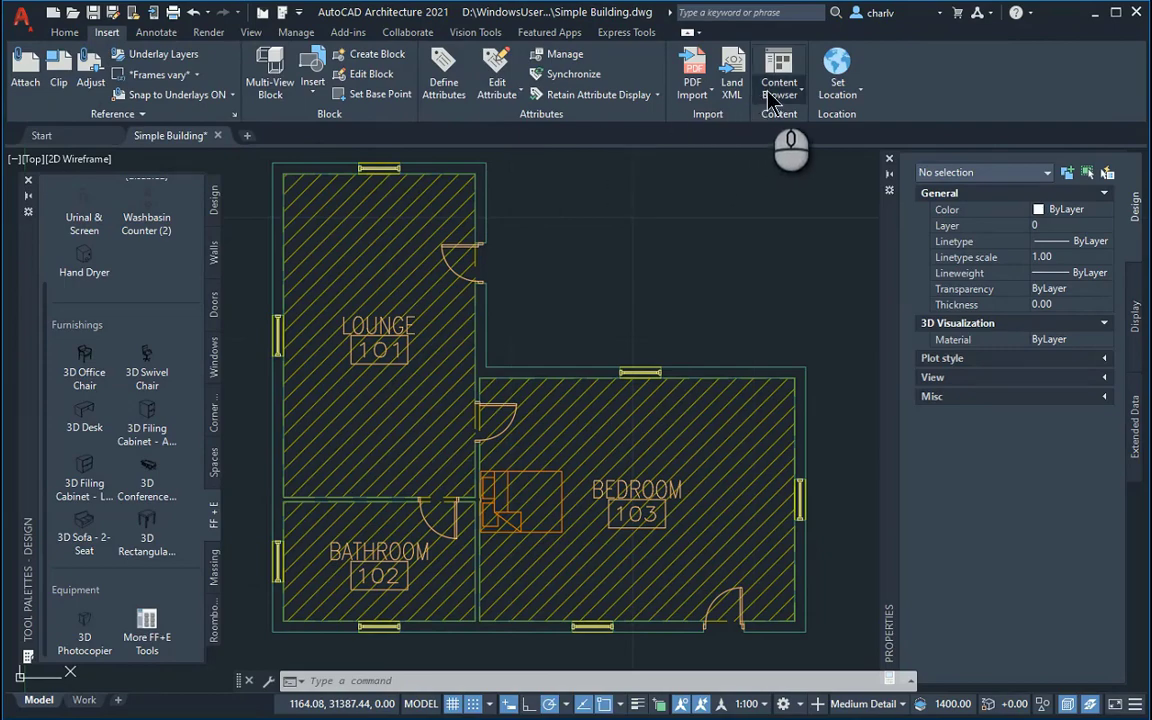
{"action": "left_click", "coordinate": [778, 70]}
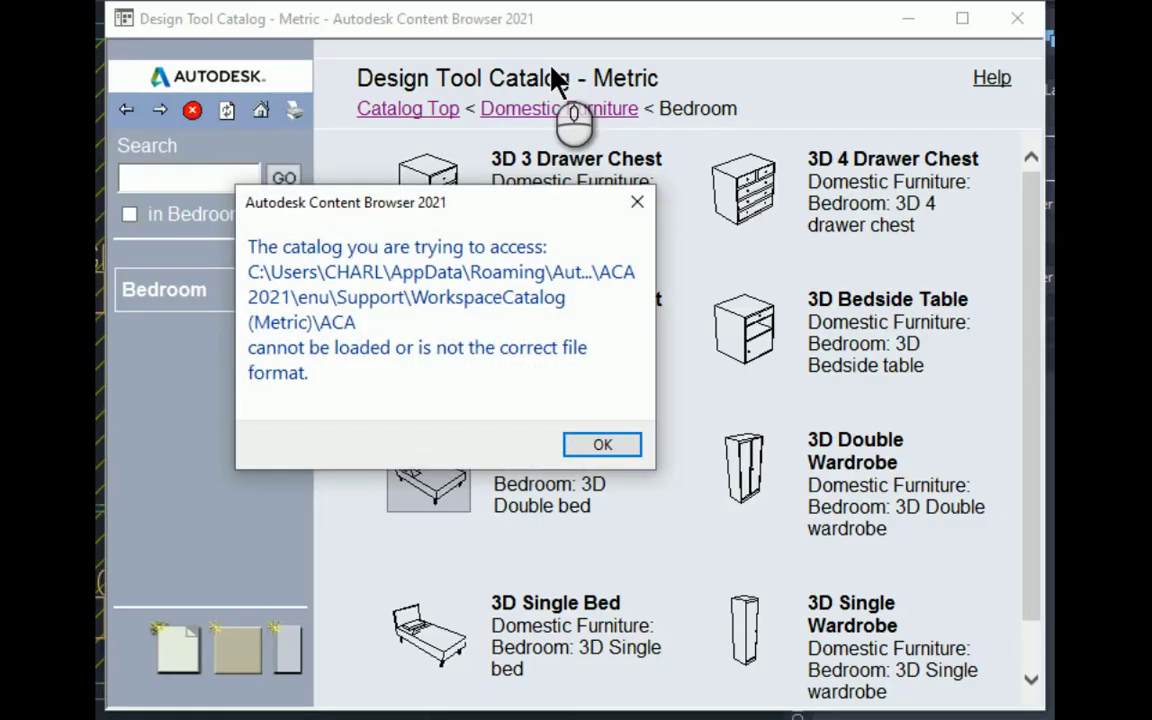
Dismiss the loading error and open Design Tool Catalog - Metric > Domestic Furniture > Sofas
{"action": "left_click", "coordinate": [602, 444]}
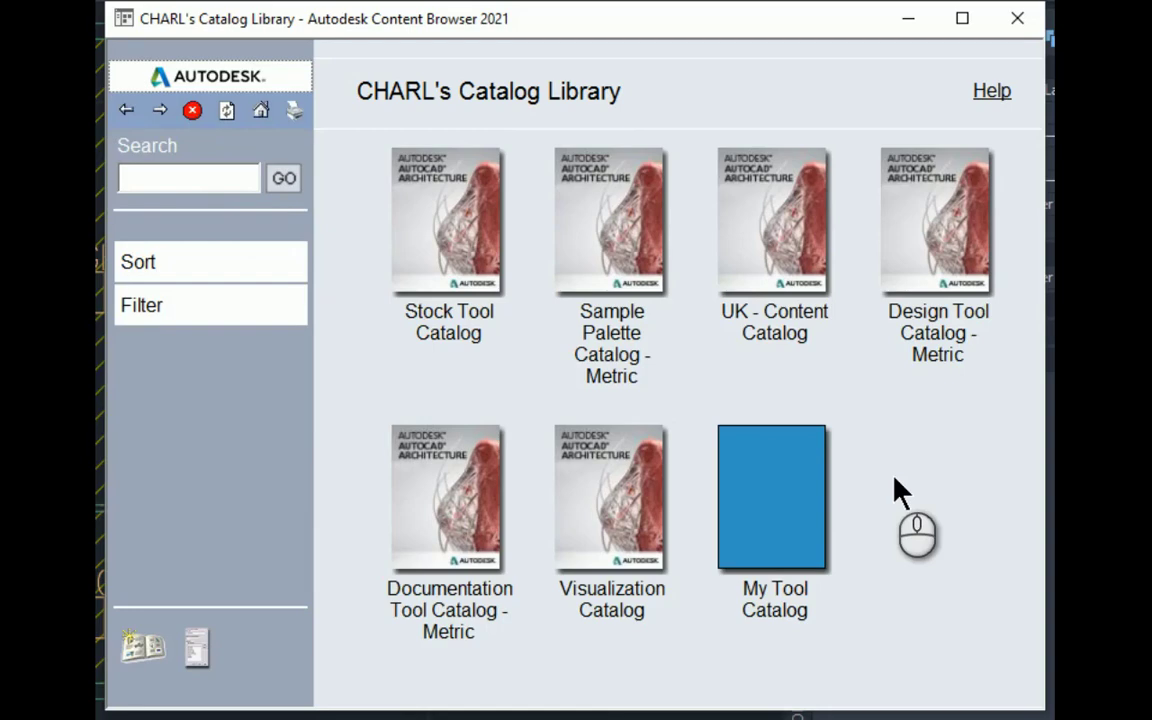
{"action": "mouse_move", "coordinate": [930, 260]}
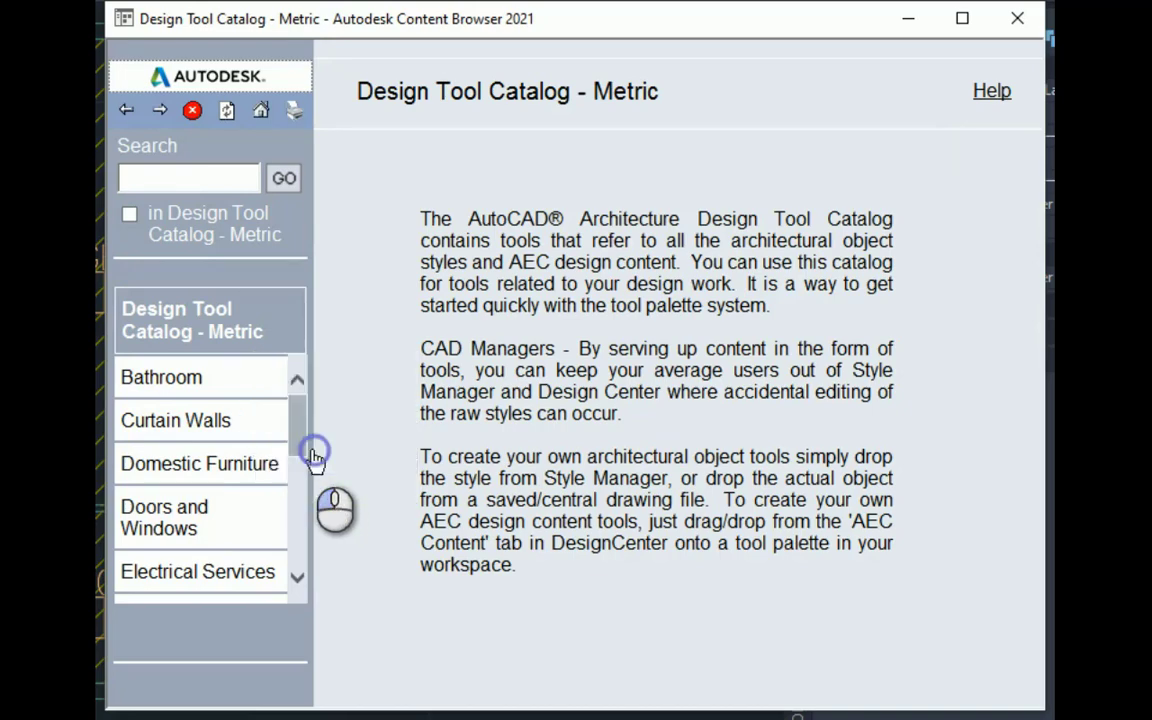
{"action": "left_click", "coordinate": [161, 377]}
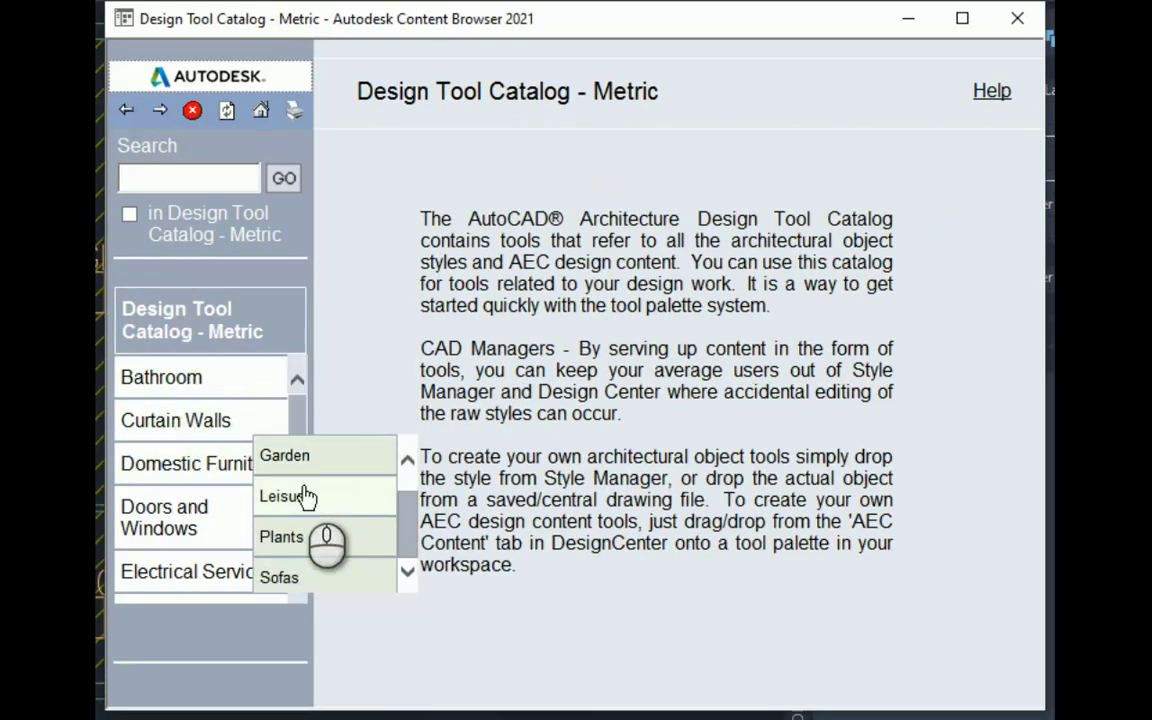
{"action": "left_click", "coordinate": [279, 577]}
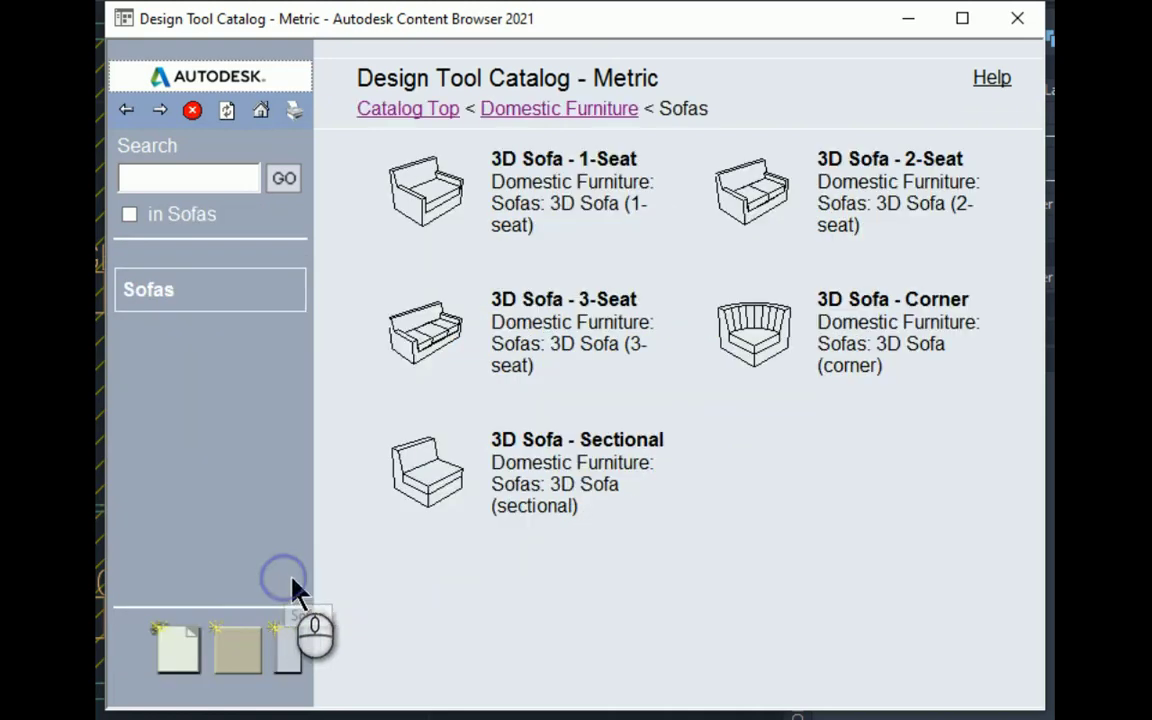